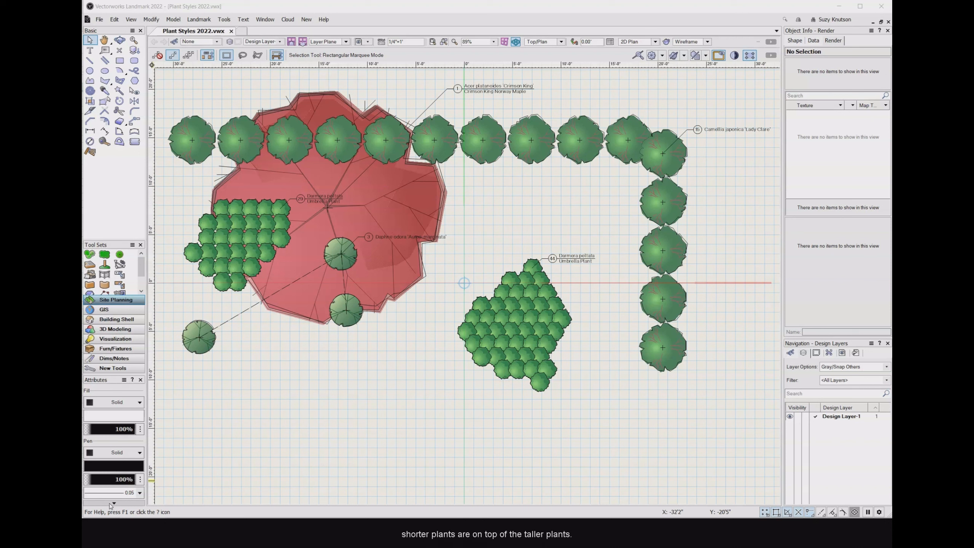
mouse_move(255, 426)
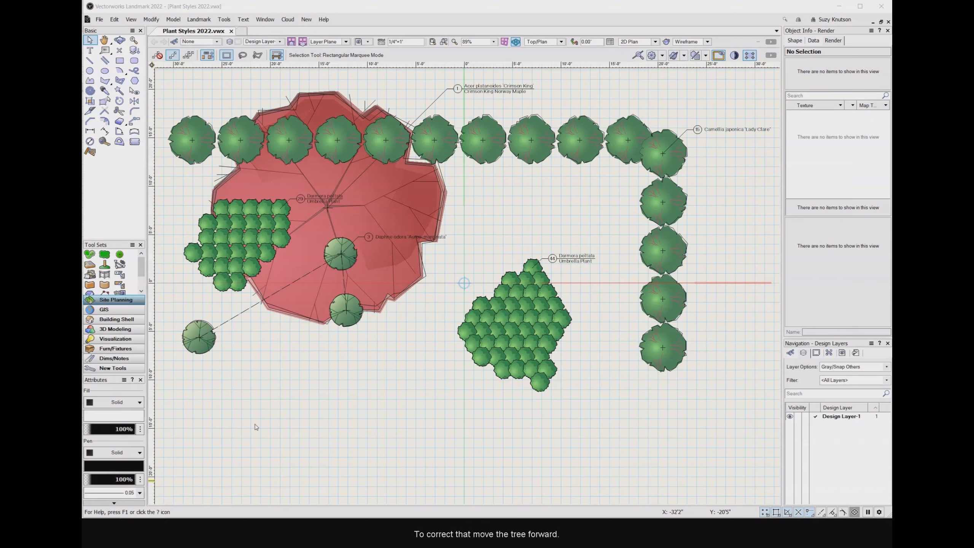
mouse_move(291, 306)
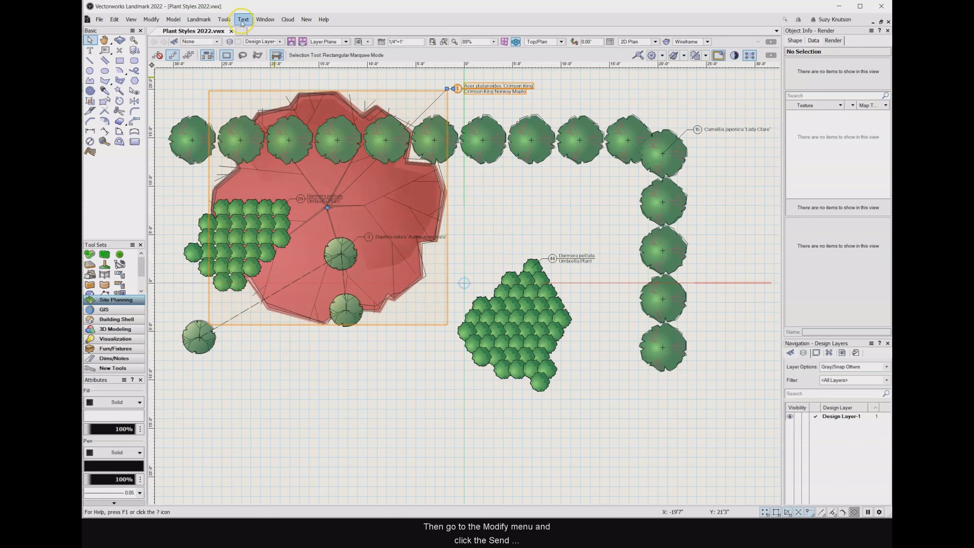
Step: Send the Crimson King maple forward twice so it sits over the Daphne and hedge
left_click(150, 19)
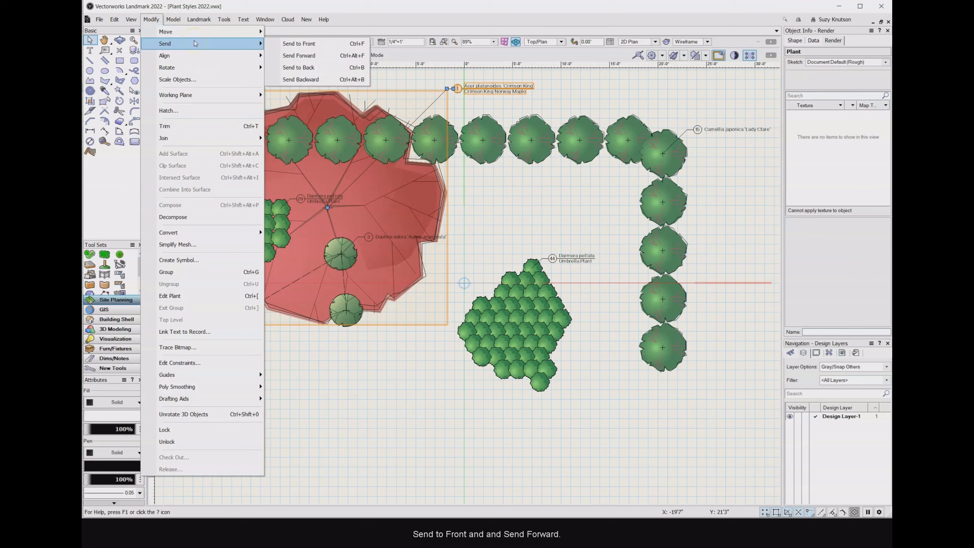
mouse_move(298, 55)
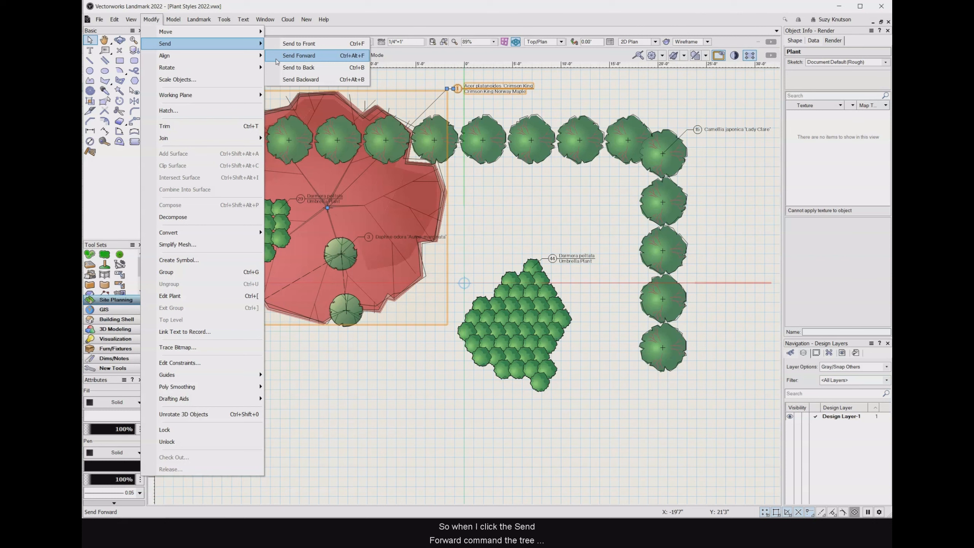
left_click(299, 56)
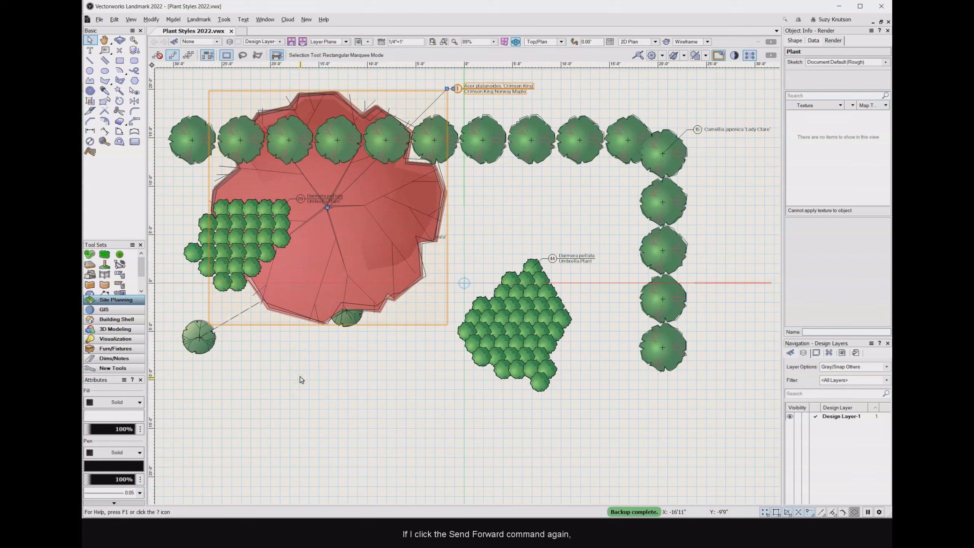
left_click(150, 19)
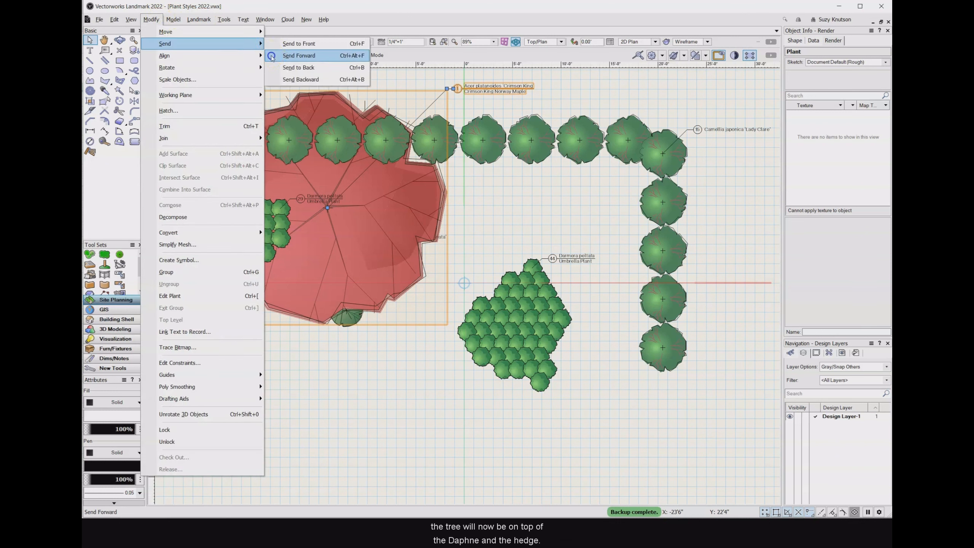
left_click(299, 56)
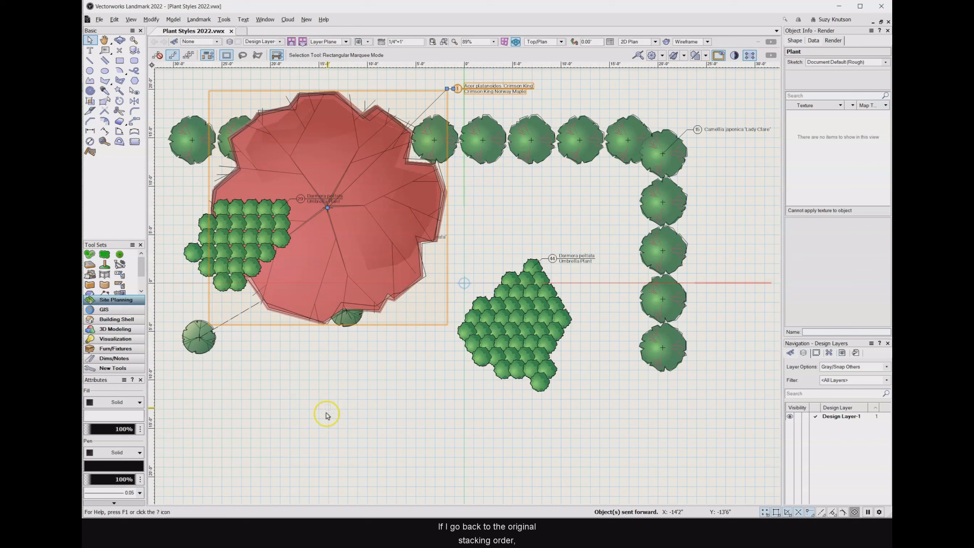
Step: Send the maple to the very front, then undo so it returns beneath the other plants
left_click(130, 19)
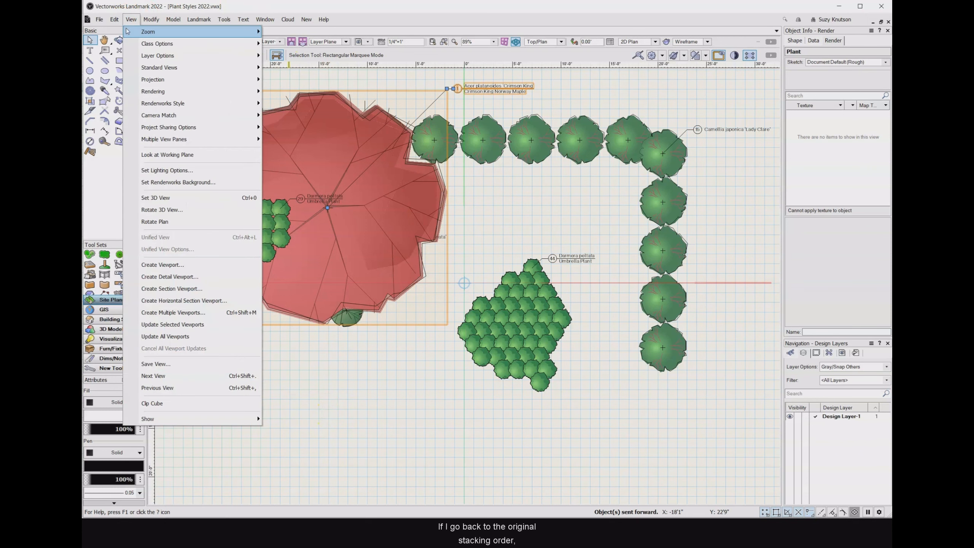
left_click(114, 19)
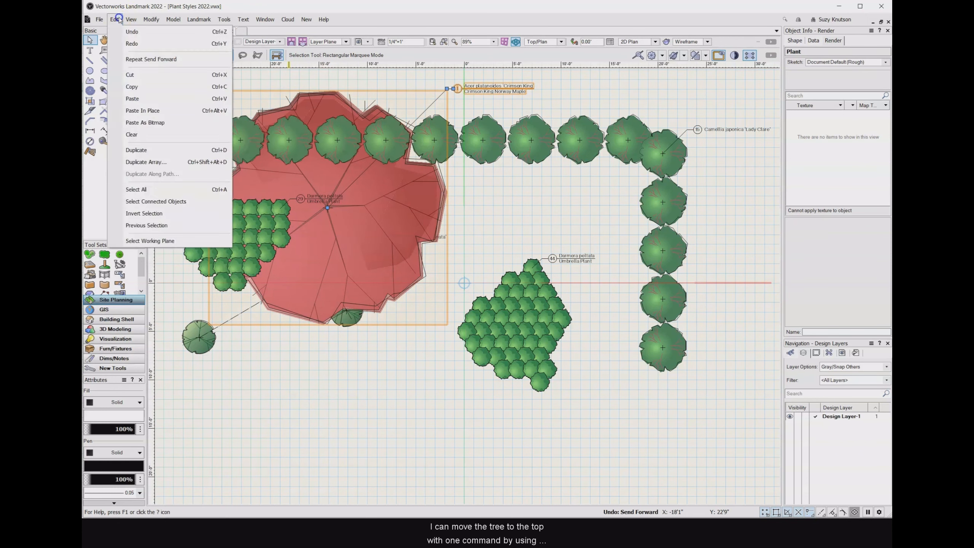
left_click(151, 19)
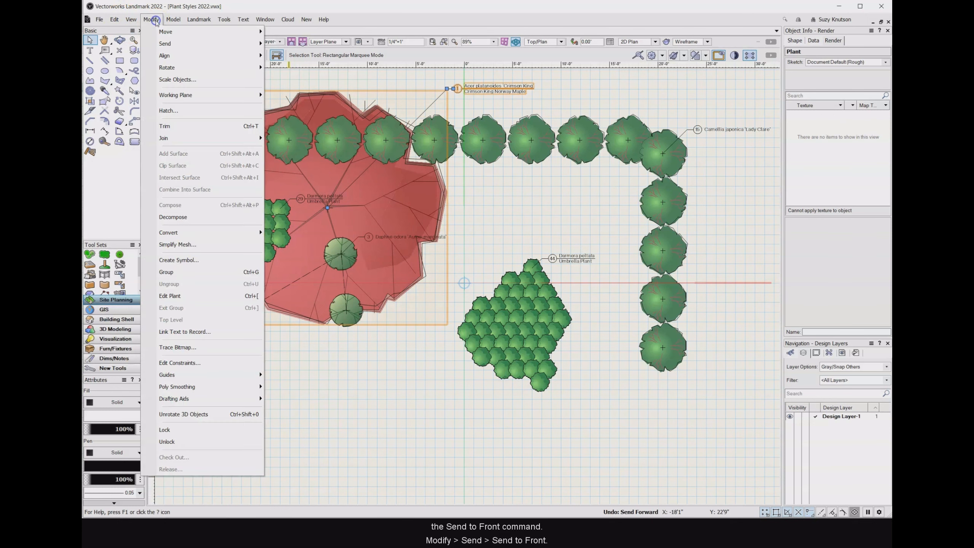
left_click(165, 42)
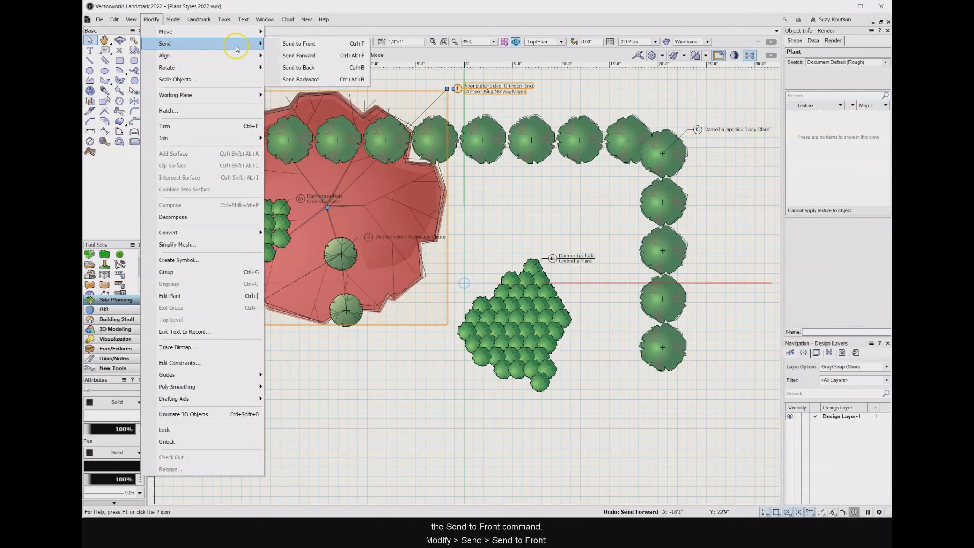
left_click(298, 43)
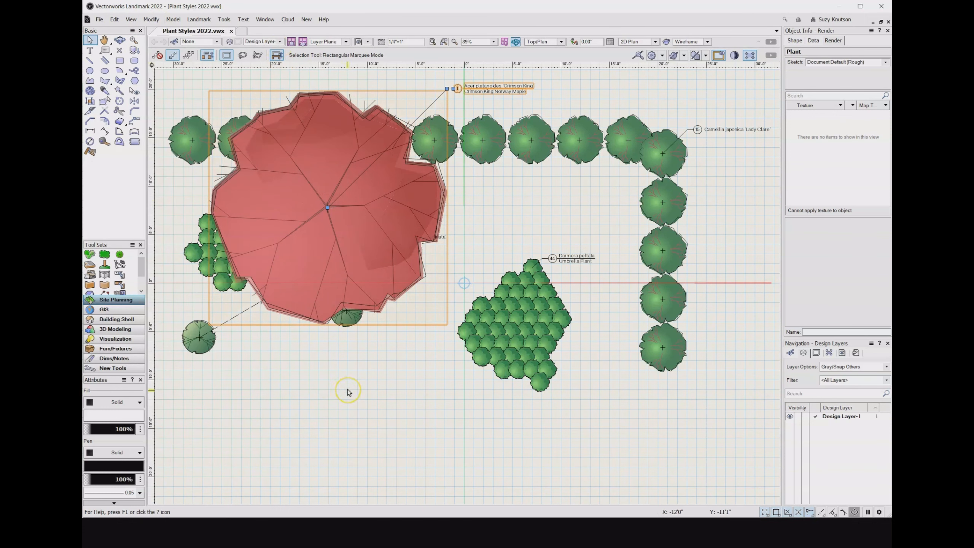
mouse_move(347, 391)
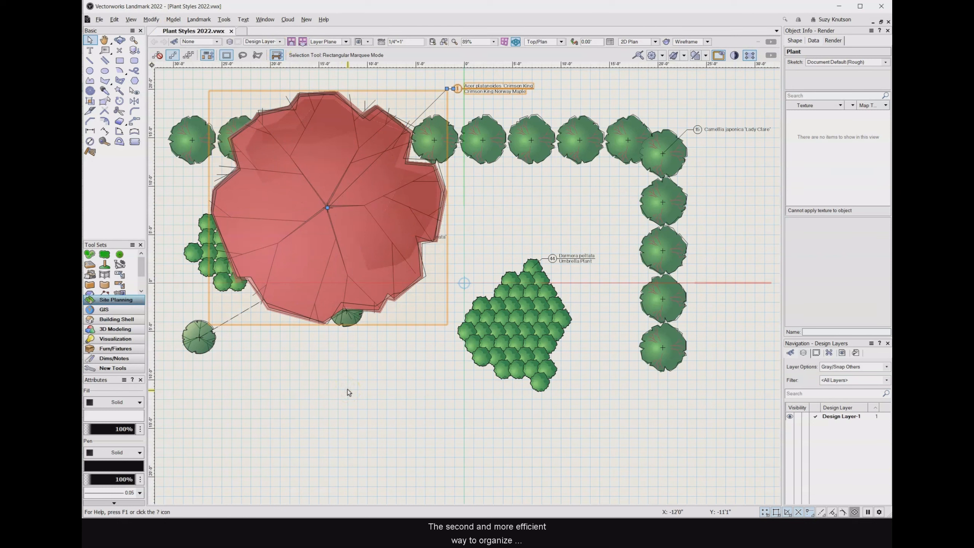
left_click(114, 19)
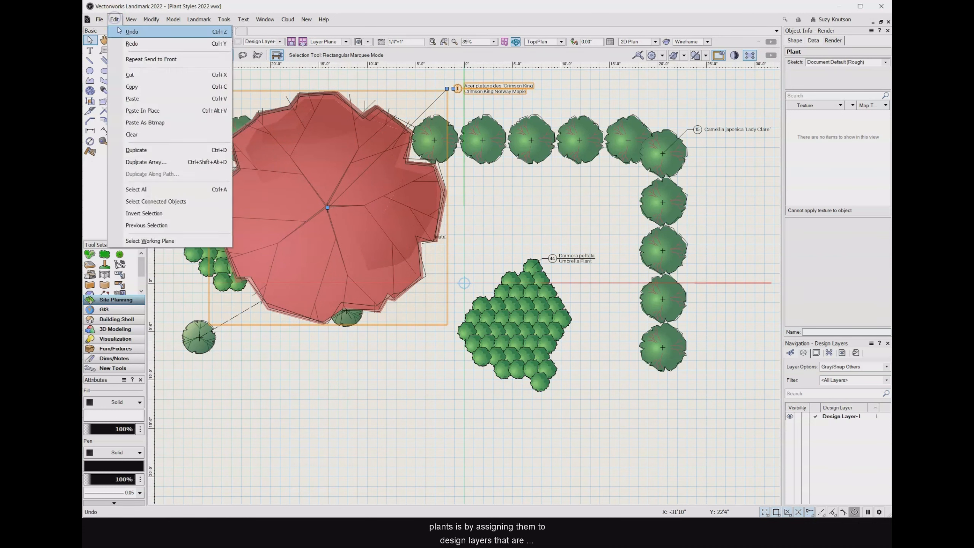
left_click(132, 31)
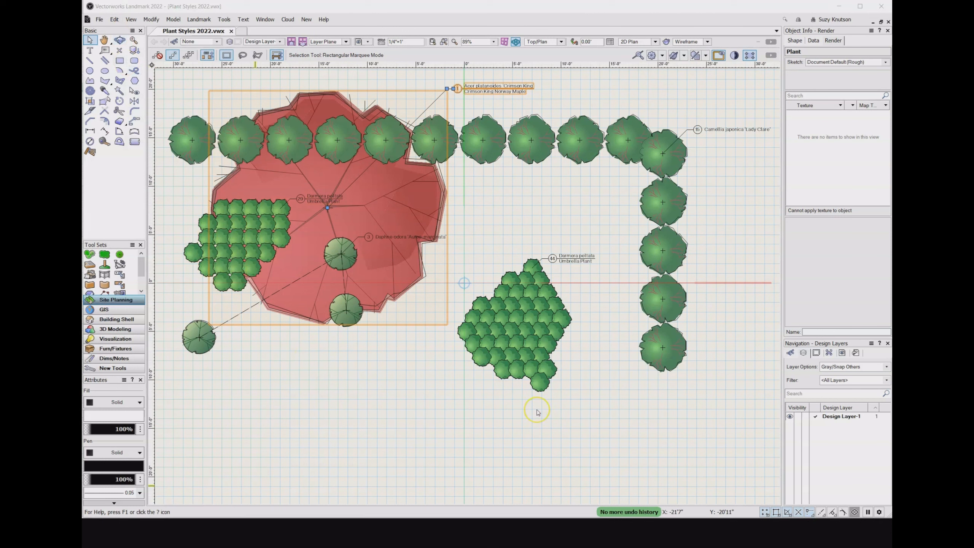
mouse_move(582, 436)
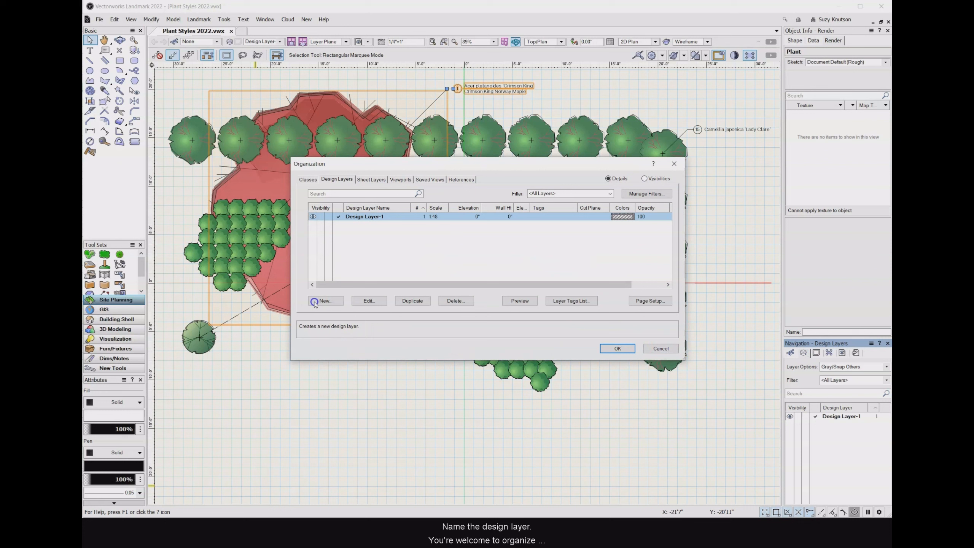
Step: Create three new design layers named Trees, Shrubs and Perennials in the Organization dialog
left_click(325, 300)
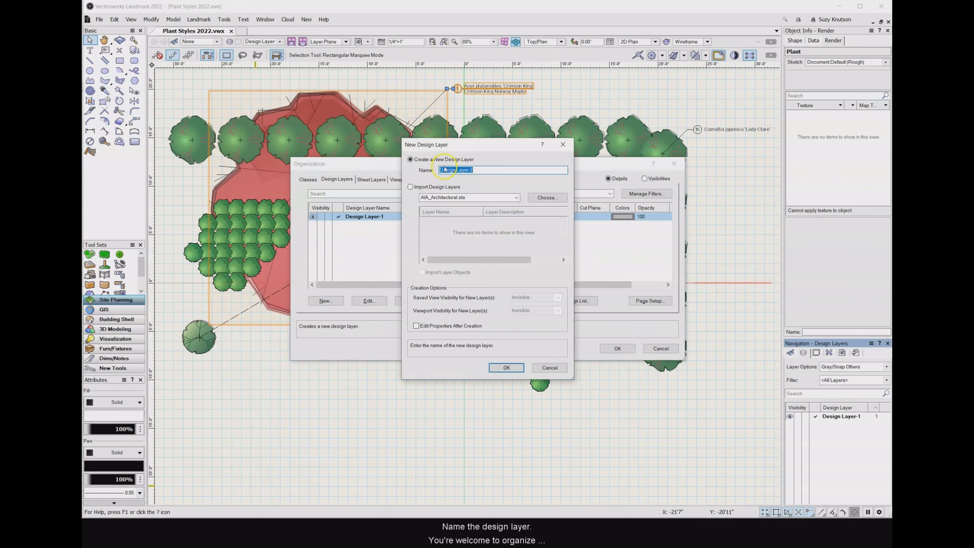
type("Trees")
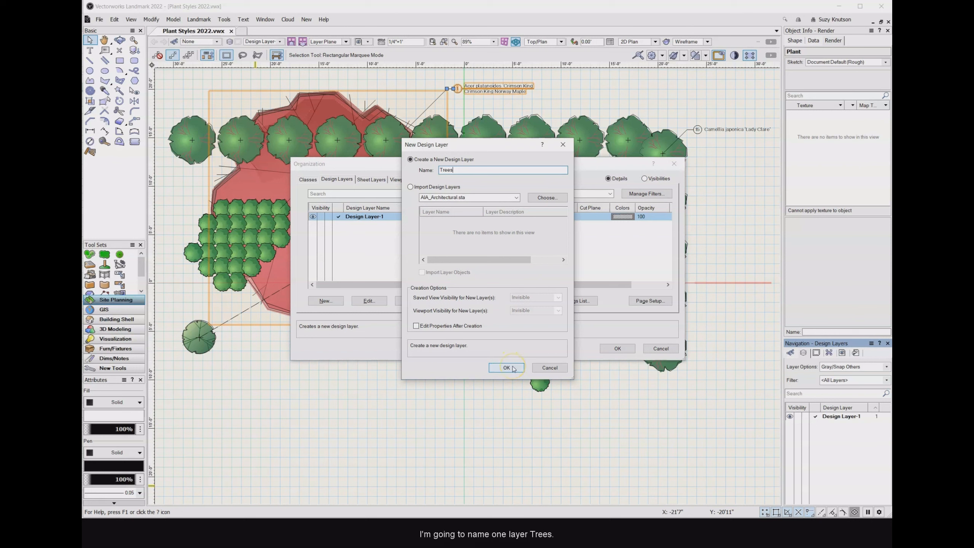
left_click(506, 366)
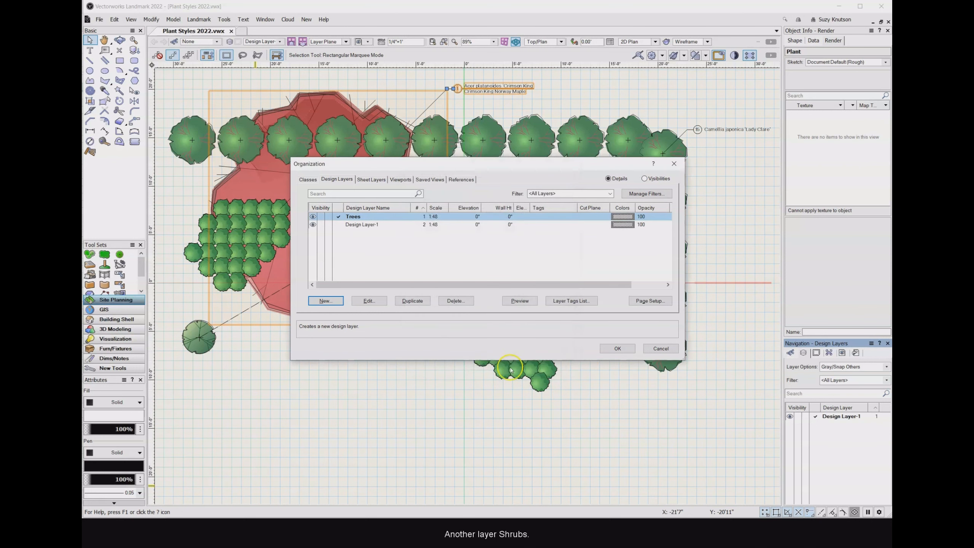
left_click(324, 300)
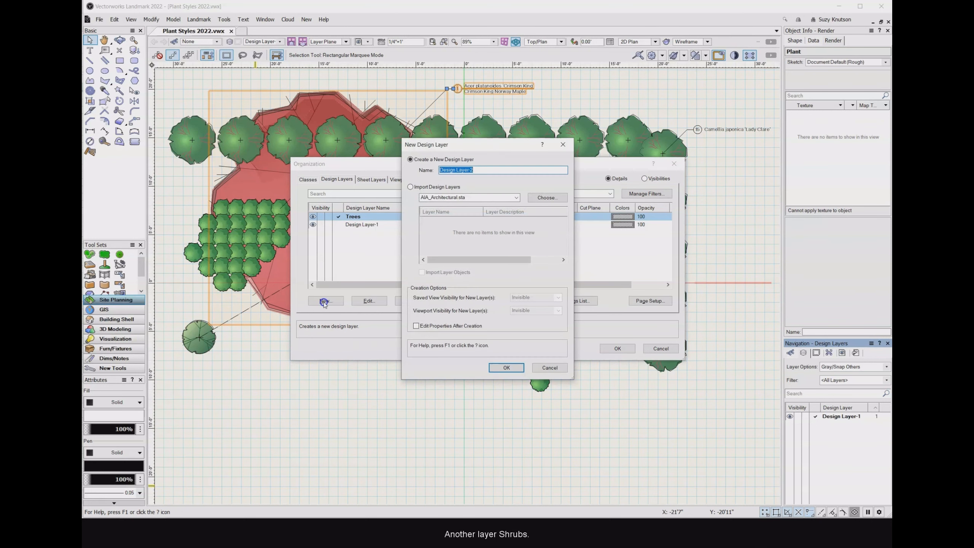
type("Shrubs")
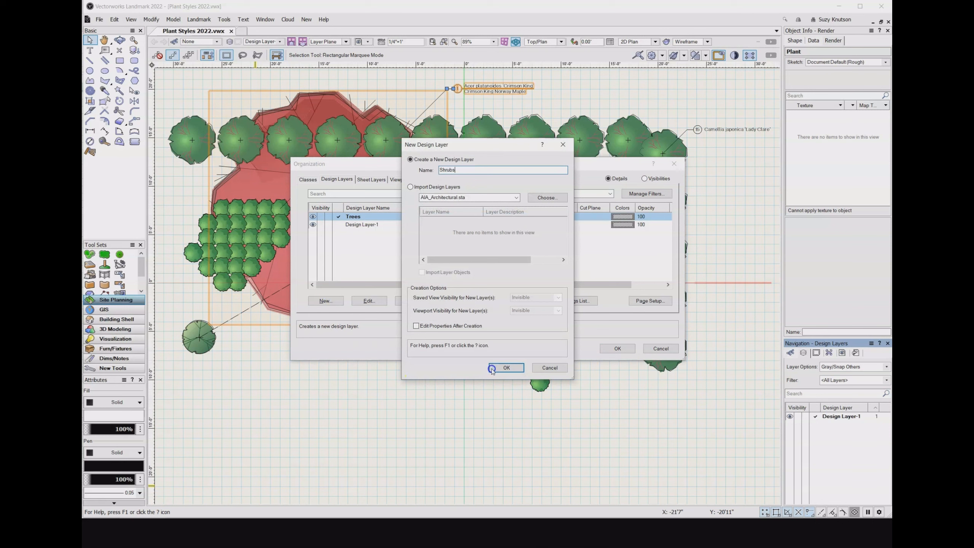
left_click(505, 367)
type("P")
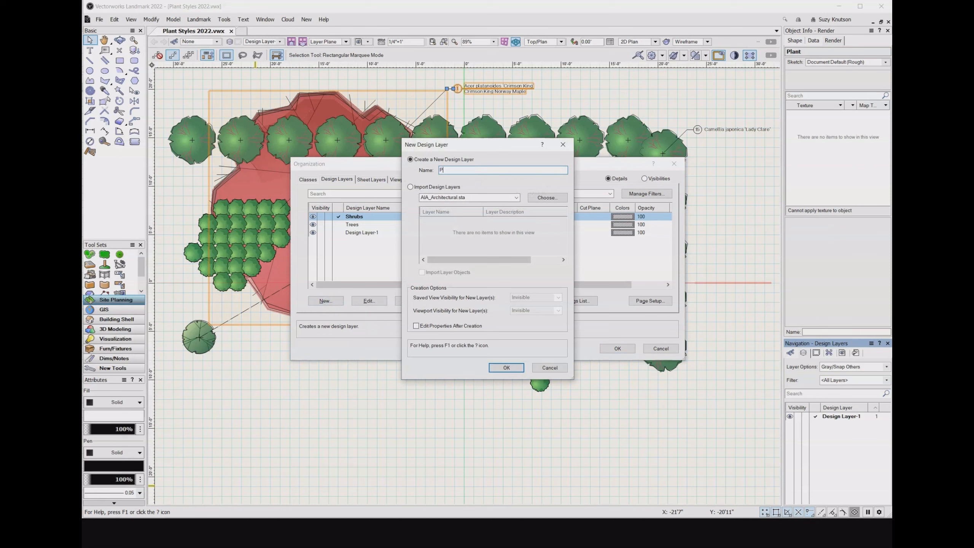
type("erennials")
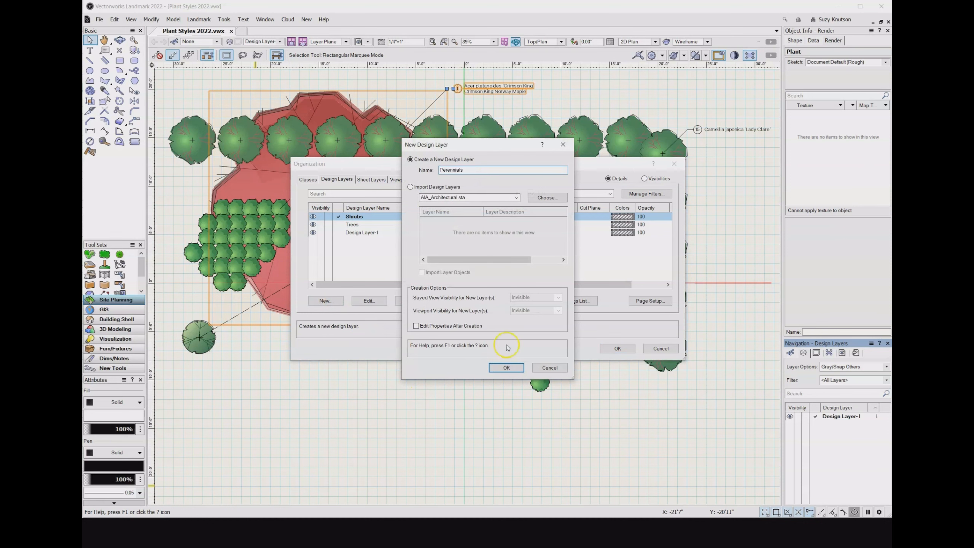
left_click(505, 366)
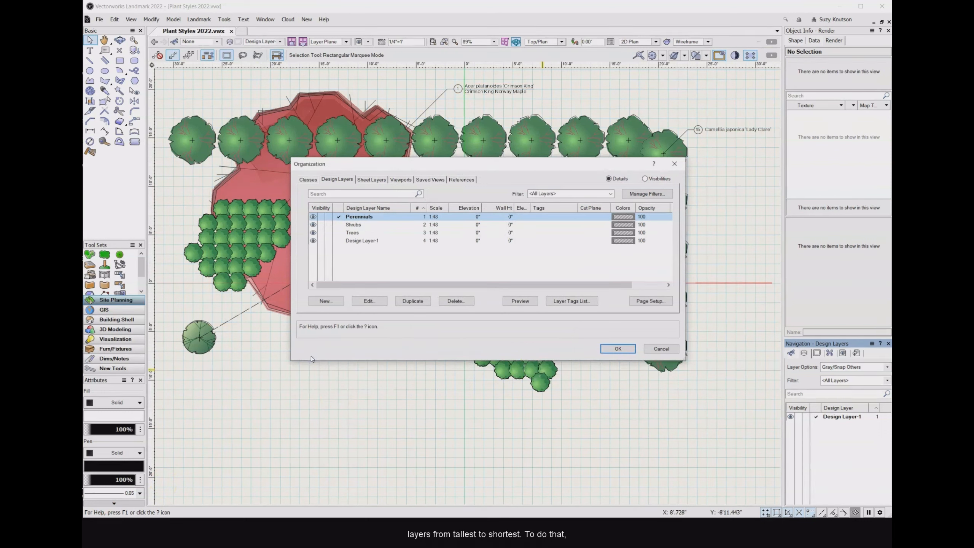
mouse_move(426, 236)
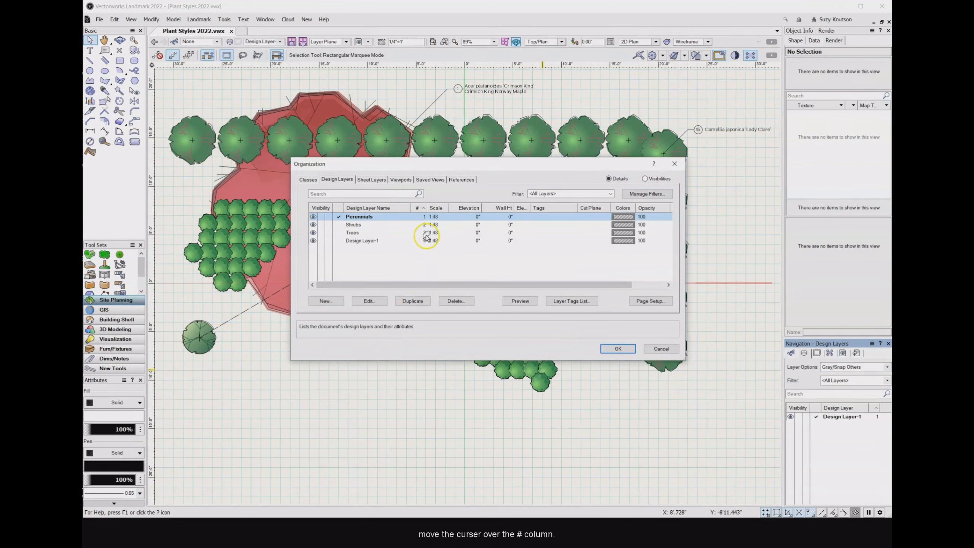
mouse_move(424, 235)
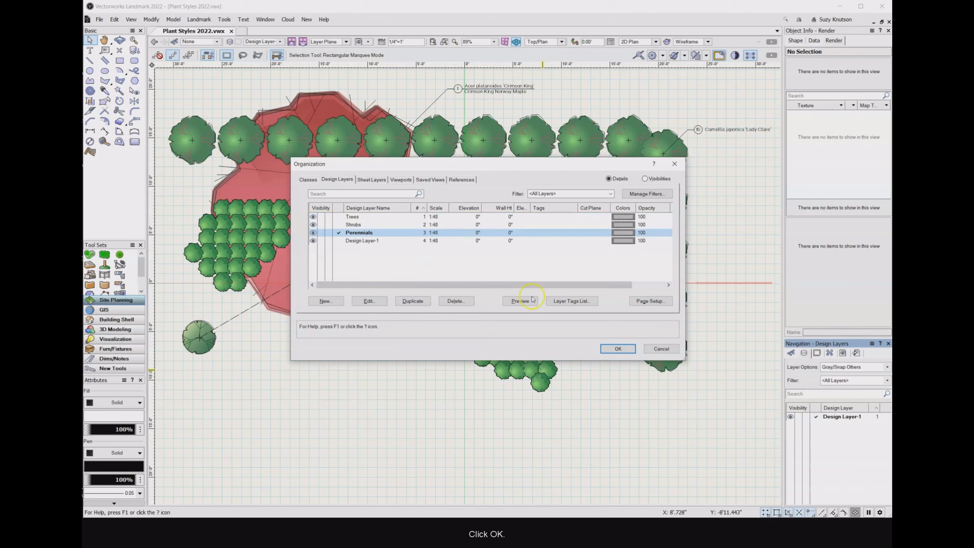
Step: Accept the layer order Trees, Shrubs, Perennials, Design Layer-1 and close the Organization dialog
left_click(616, 348)
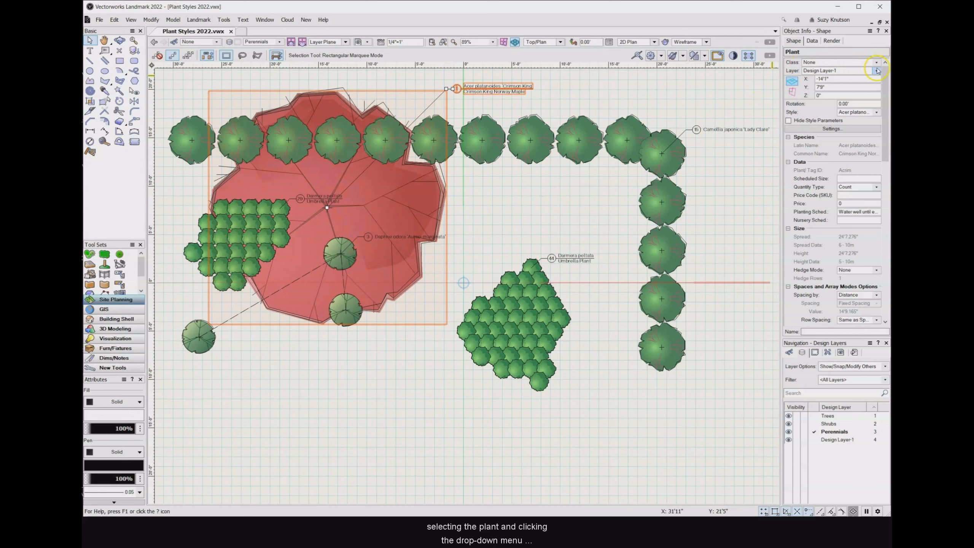
Step: Assign the maple to the Trees layer and the two umbrella plants to Perennials via Object Info
left_click(877, 70)
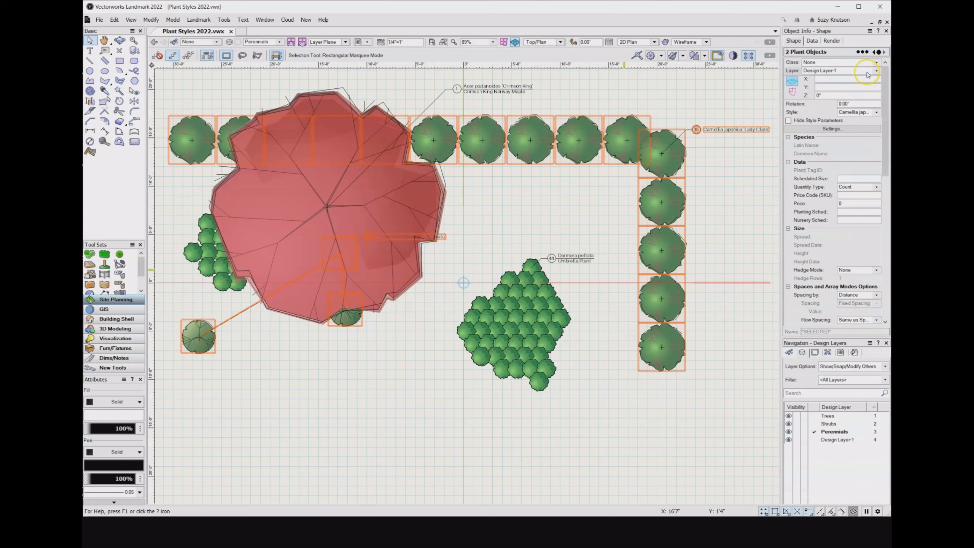
left_click(857, 69)
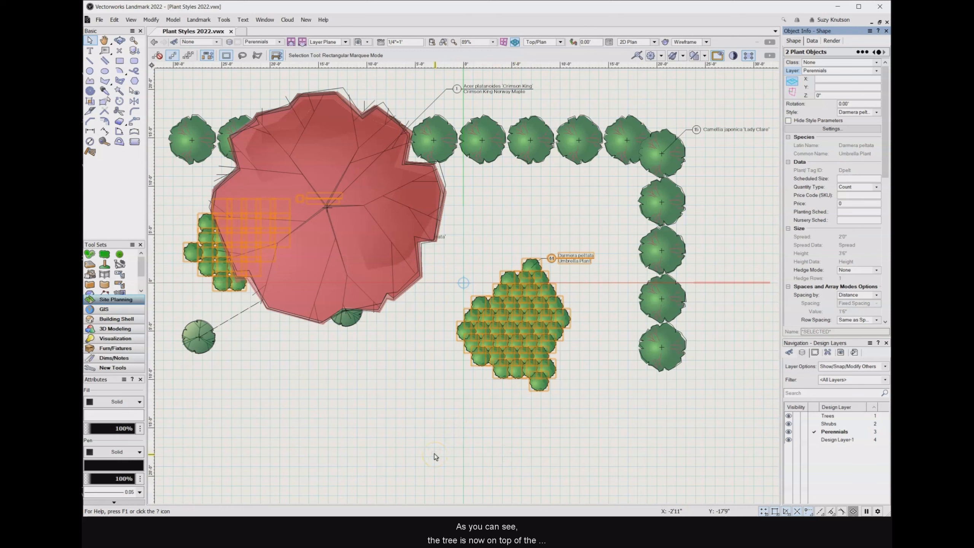
left_click(434, 456)
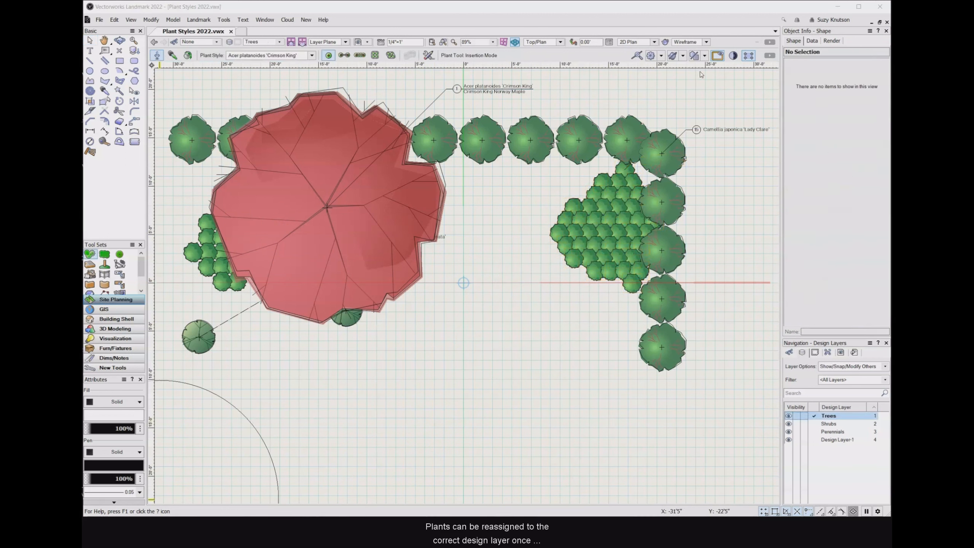
Step: Return to the Selection tool and make Shrubs the active design layer
left_click(90, 40)
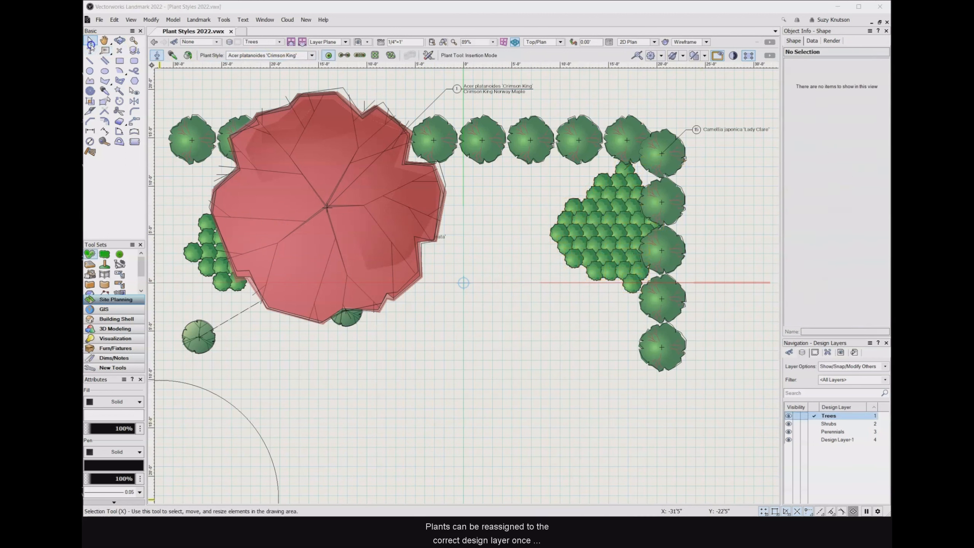
left_click(90, 41)
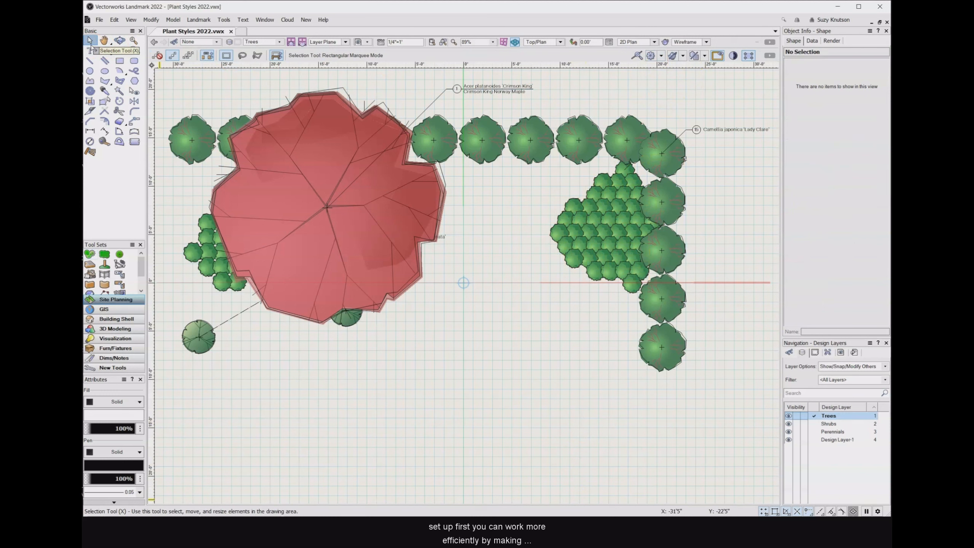
left_click(280, 42)
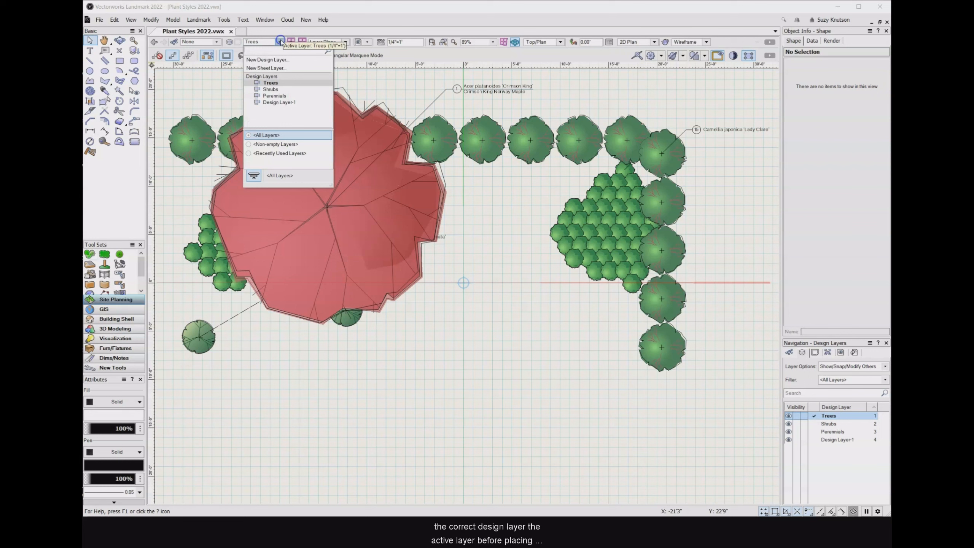
left_click(270, 89)
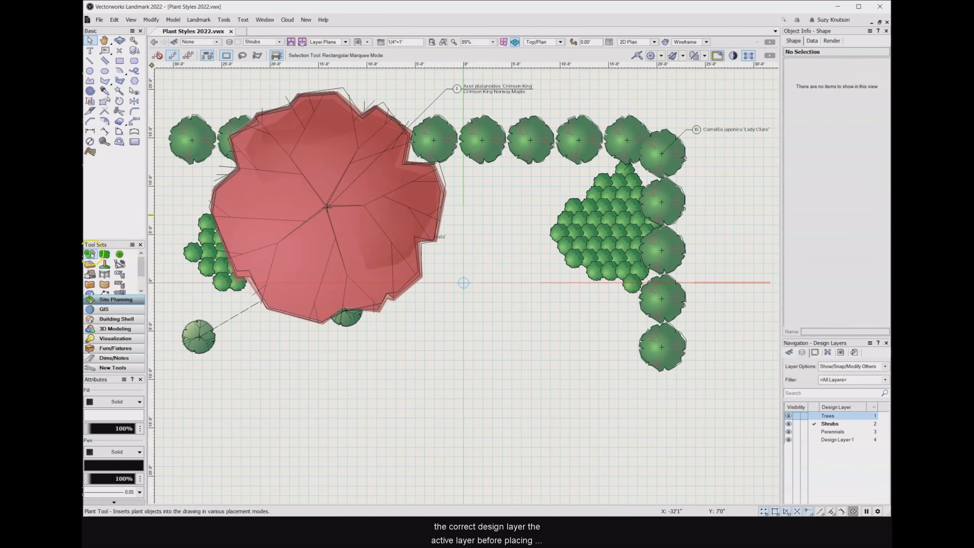